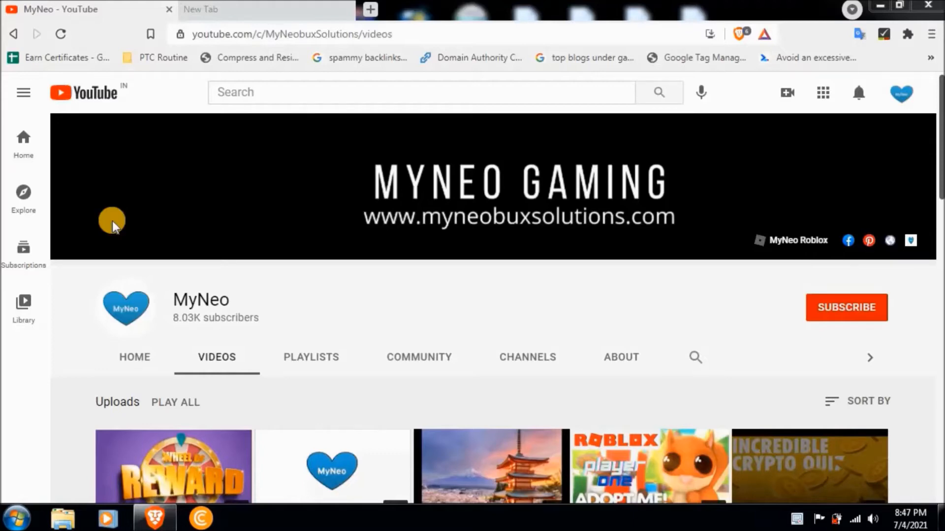
pyautogui.moveTo(489, 296)
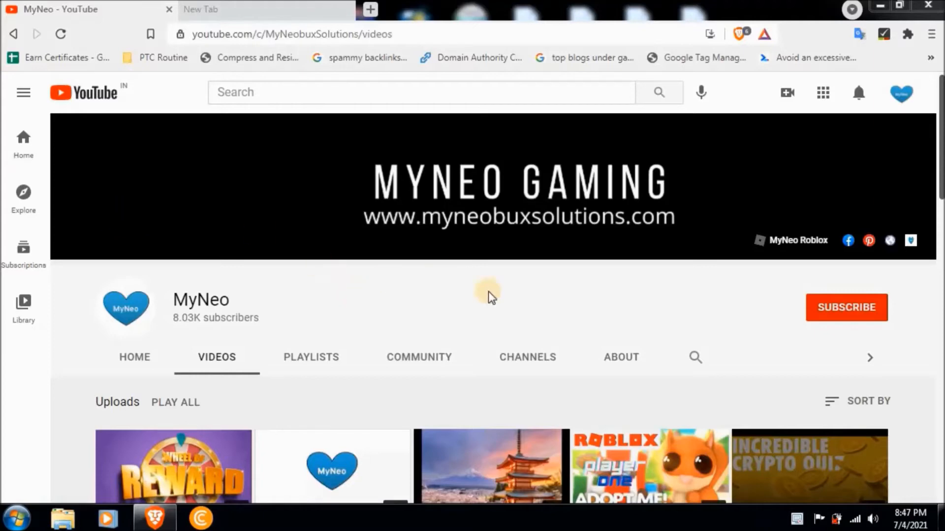
pyautogui.moveTo(816, 307)
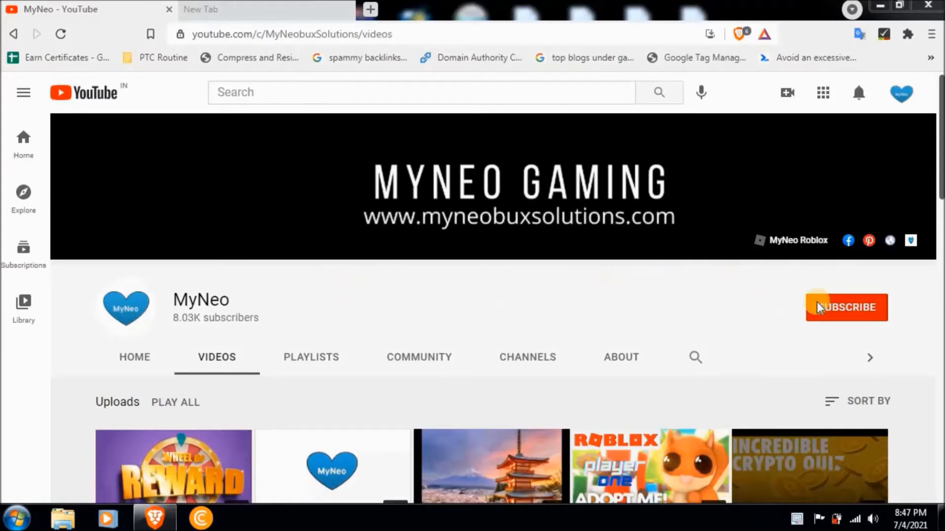
# Subscribe to the MyNeo channel and switch its bell setting to All notifications.
pyautogui.click(846, 307)
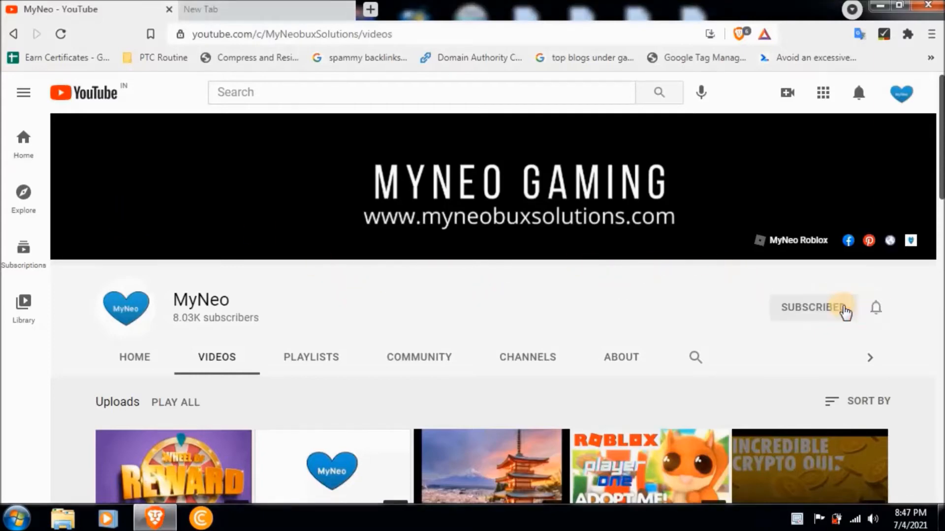
pyautogui.click(812, 307)
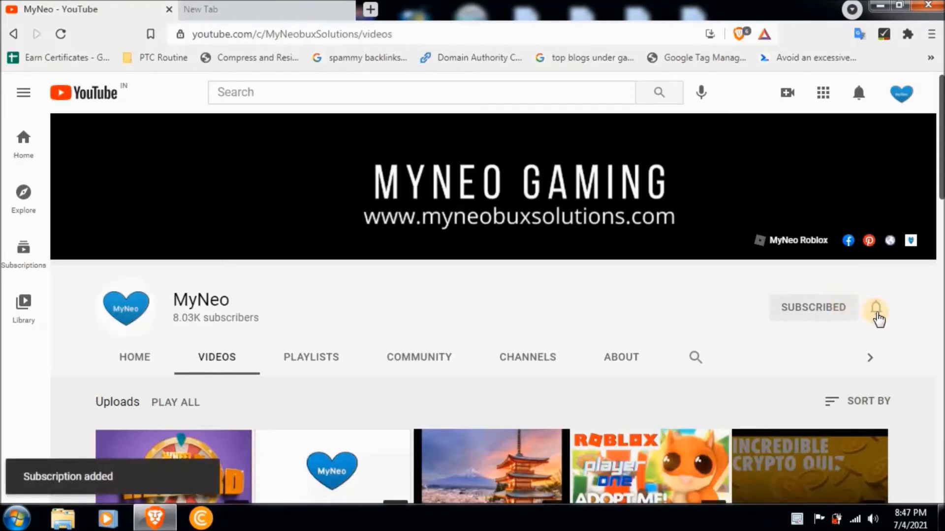
pyautogui.click(875, 308)
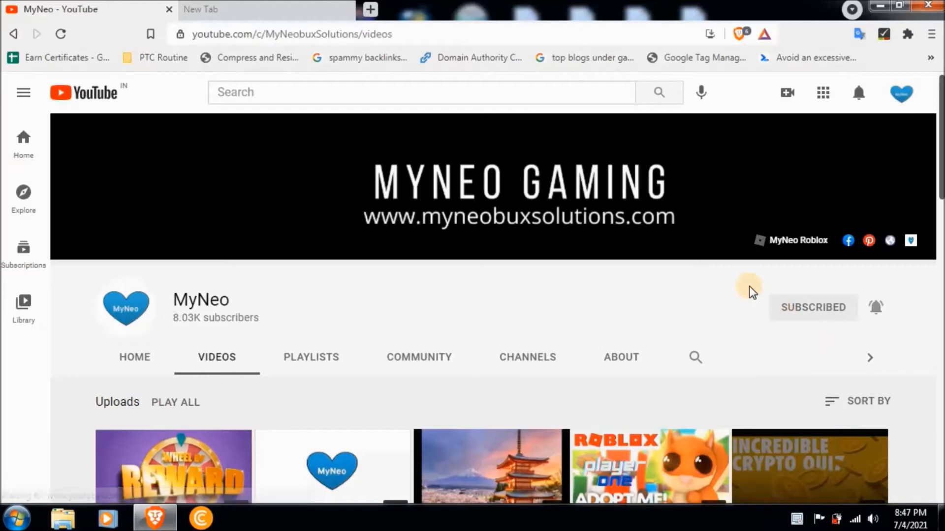
pyautogui.click(875, 306)
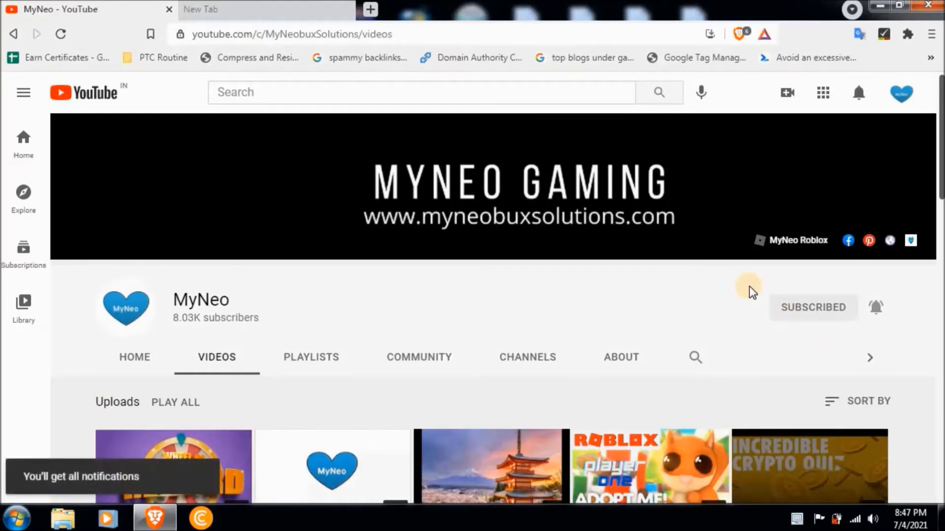
pyautogui.moveTo(269, 8)
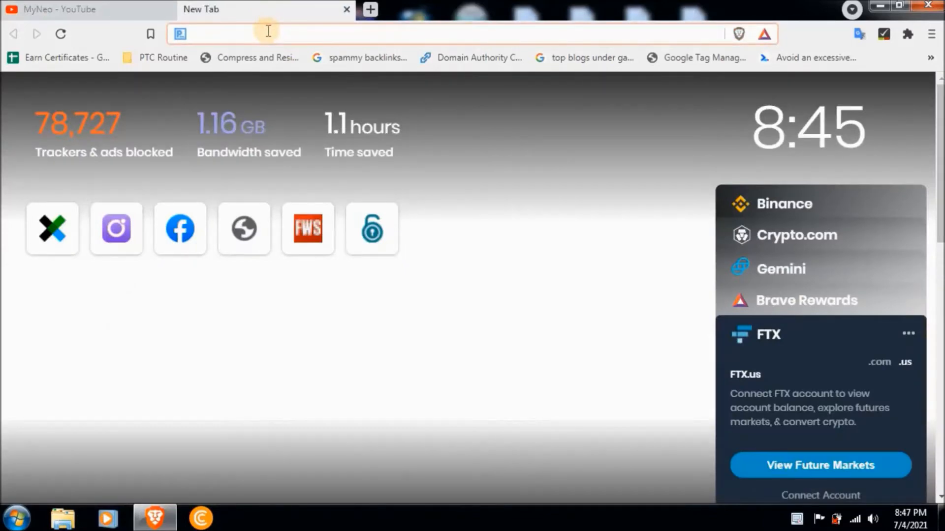
# Go to google.com from the address bar in the new tab.
pyautogui.write('google.com')
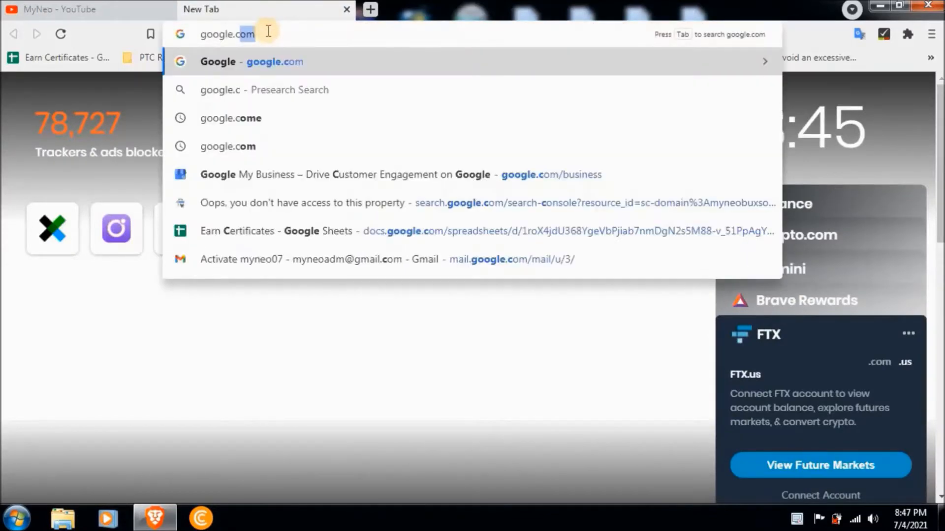
pyautogui.press('Return')
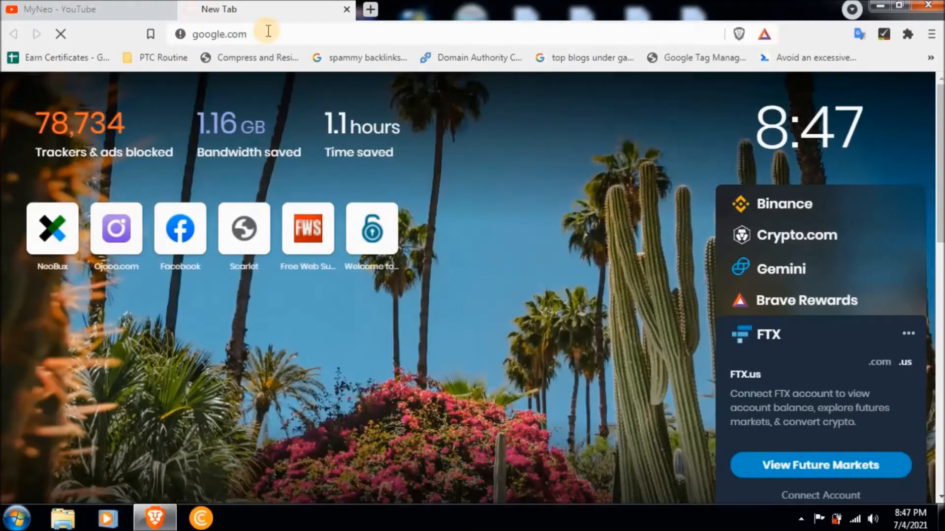
pyautogui.press('Return')
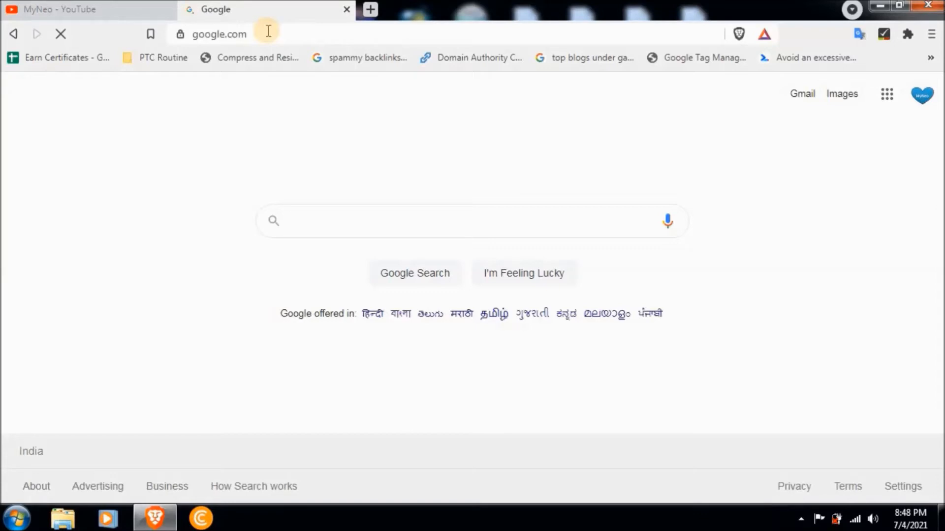
# Search Google for myneobuxsolutions.com.
pyautogui.write('myneobuxsol')
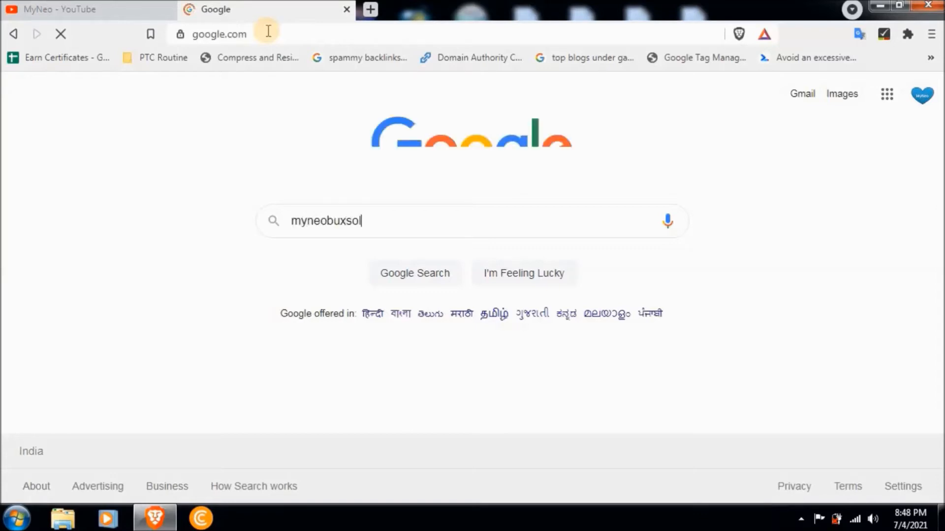
pyautogui.write('utions.com')
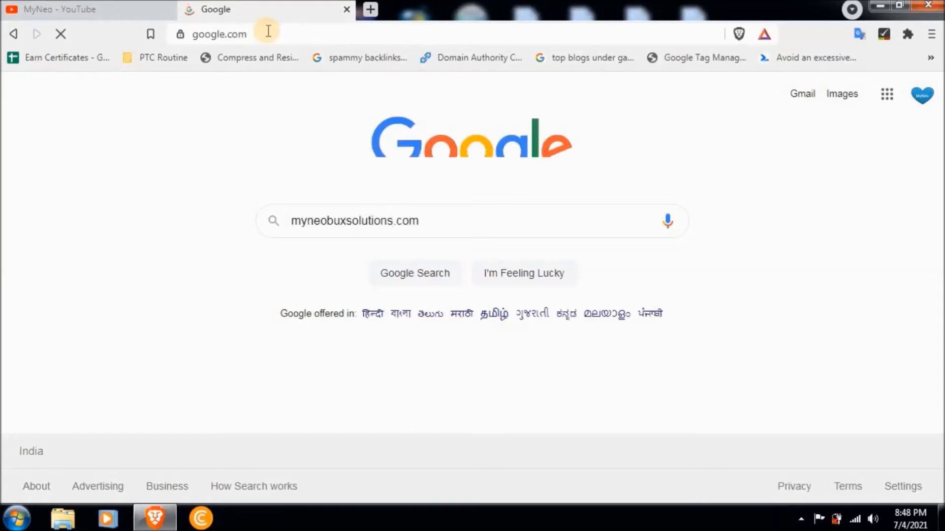
pyautogui.click(414, 273)
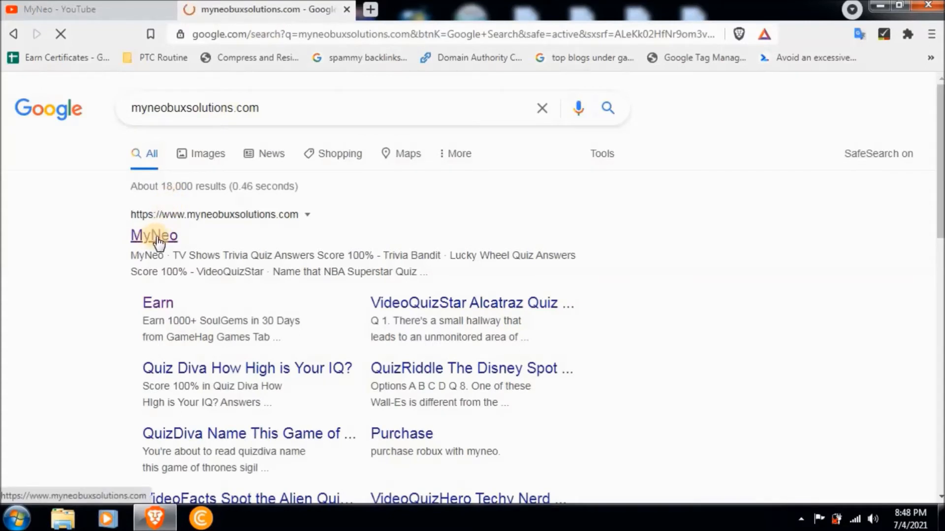
# Open the MyNeo website from the top Google result.
pyautogui.click(153, 235)
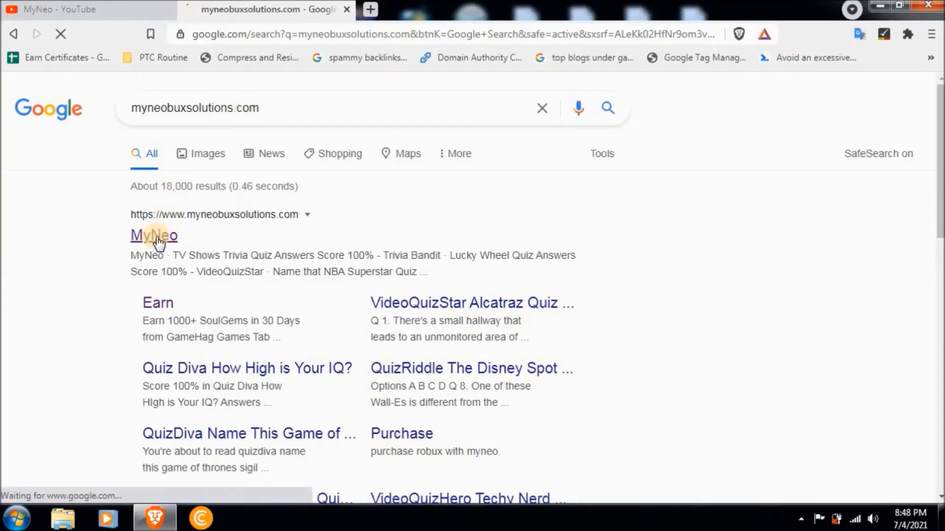
pyautogui.click(153, 235)
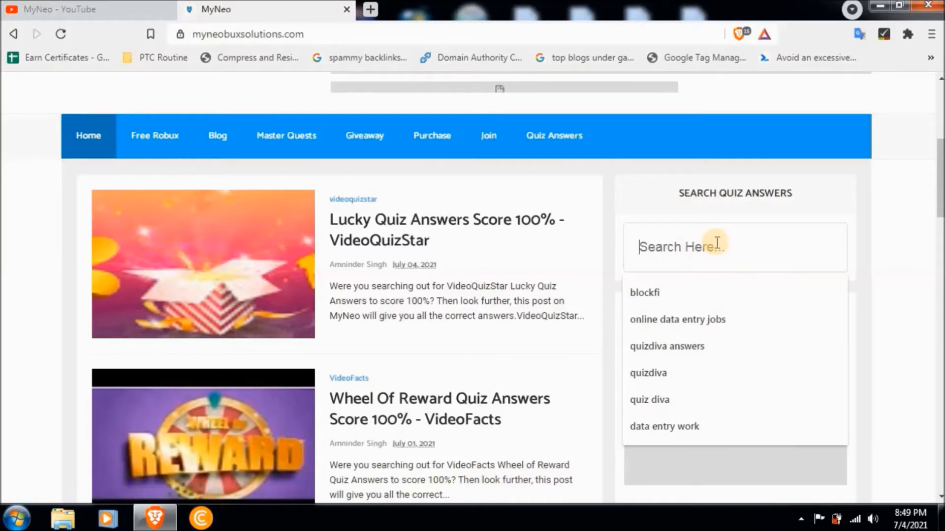
pyautogui.moveTo(395, 227)
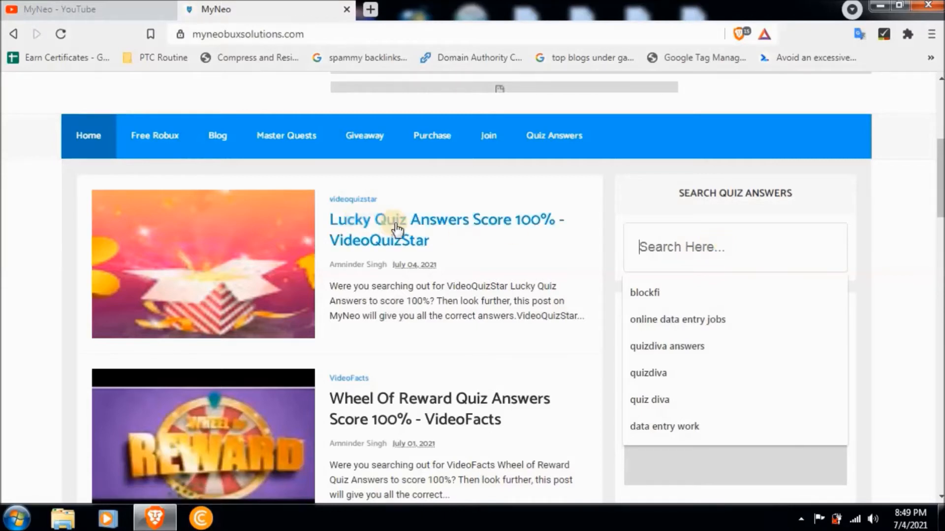
pyautogui.moveTo(389, 230)
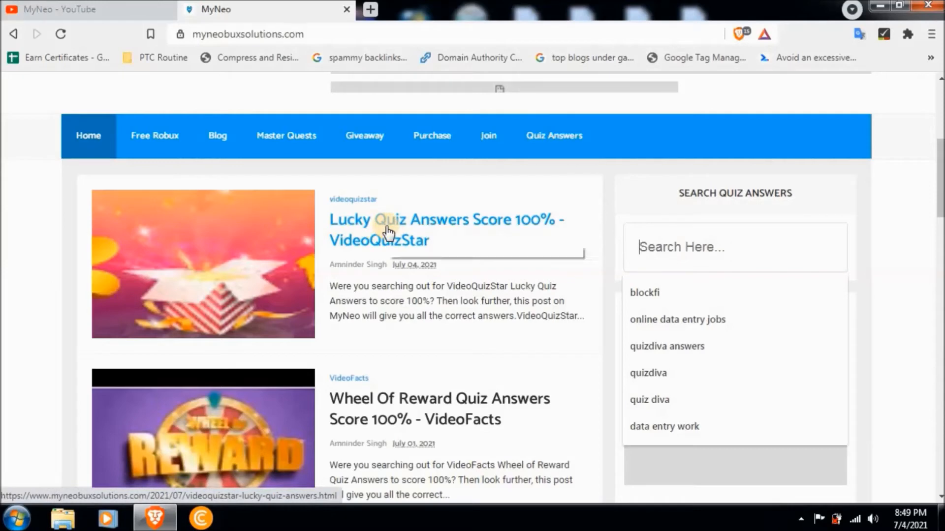
pyautogui.moveTo(392, 226)
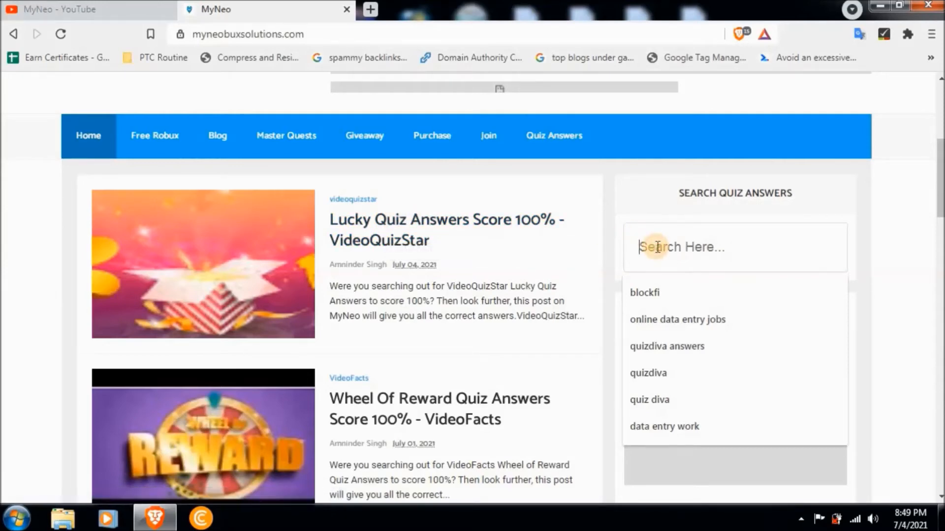
# Search MyNeo's quiz answers for 'videoquizstar lucky quiz answers'.
pyautogui.write('videoqui')
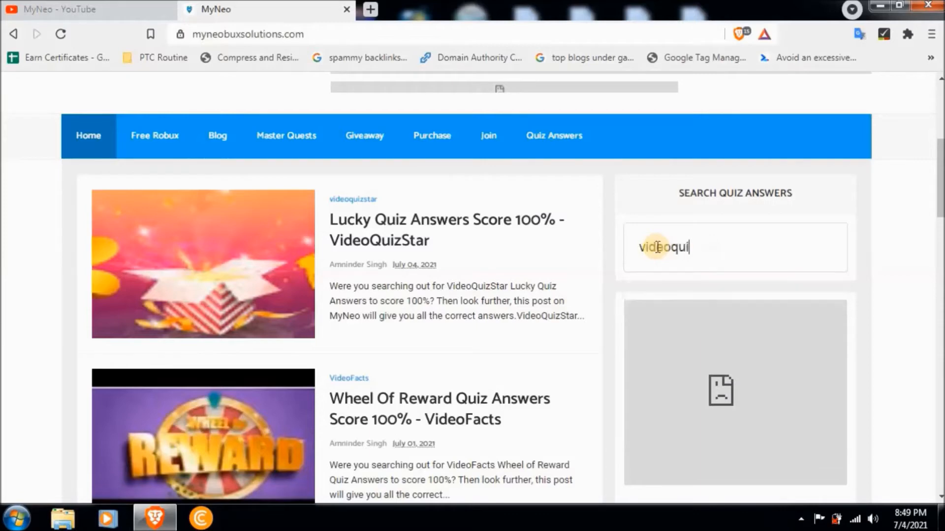
pyautogui.write('zstar lucky')
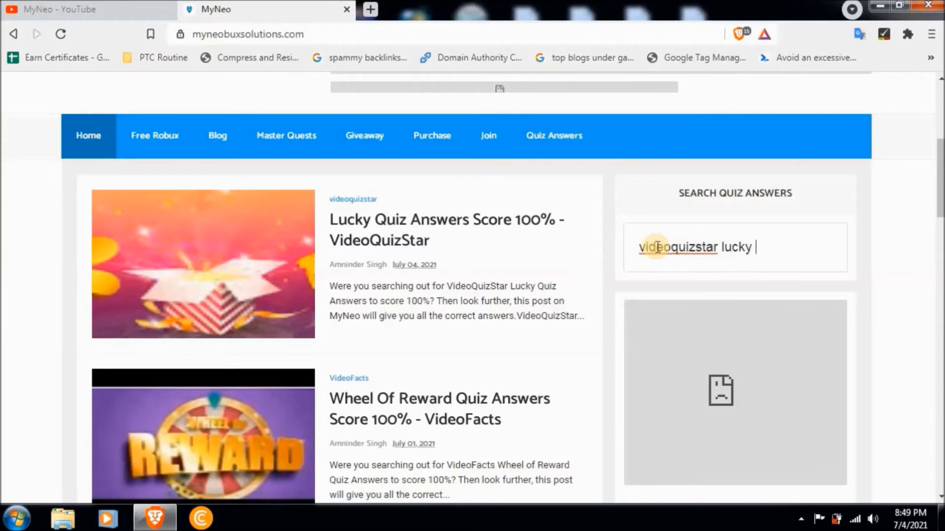
pyautogui.write('quiz answers')
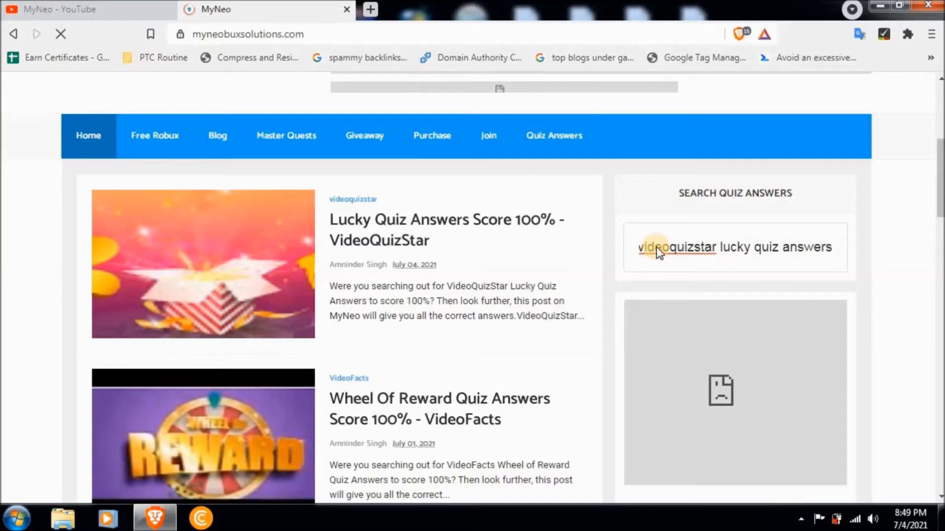
pyautogui.press('Return')
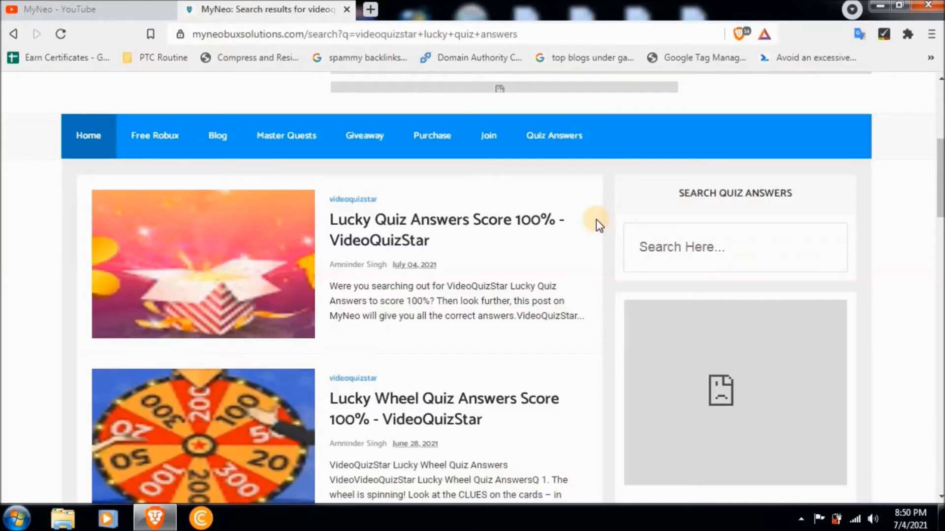
pyautogui.moveTo(382, 229)
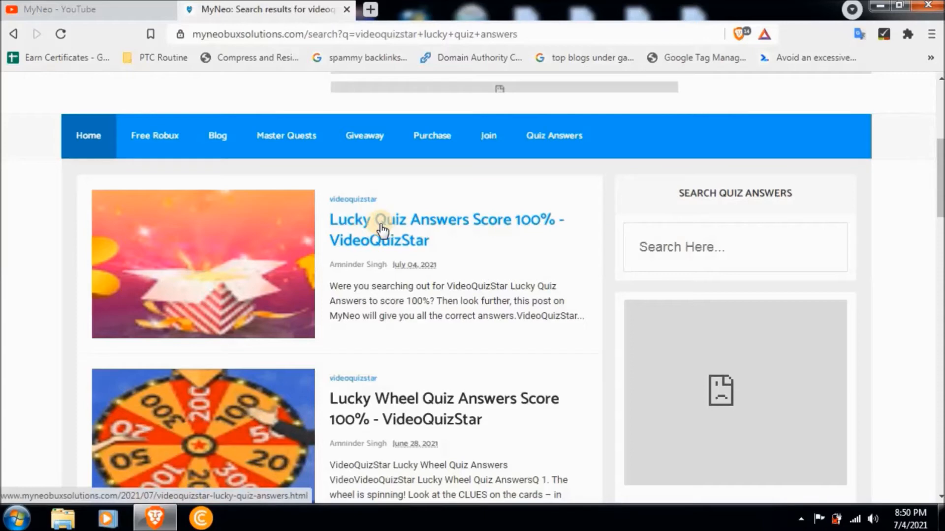
pyautogui.moveTo(381, 229)
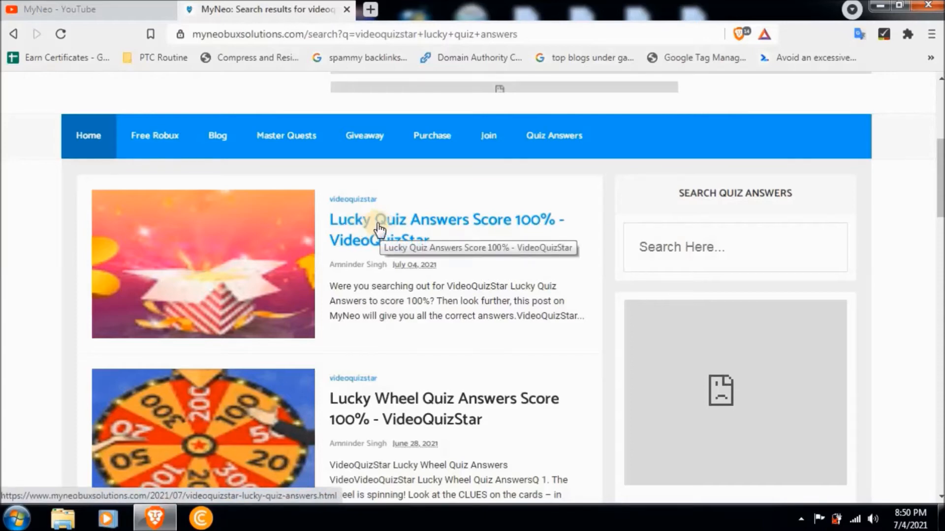
# Open the 'Lucky Quiz Answers Score 100% - VideoQuizStar' post from the results.
pyautogui.click(380, 219)
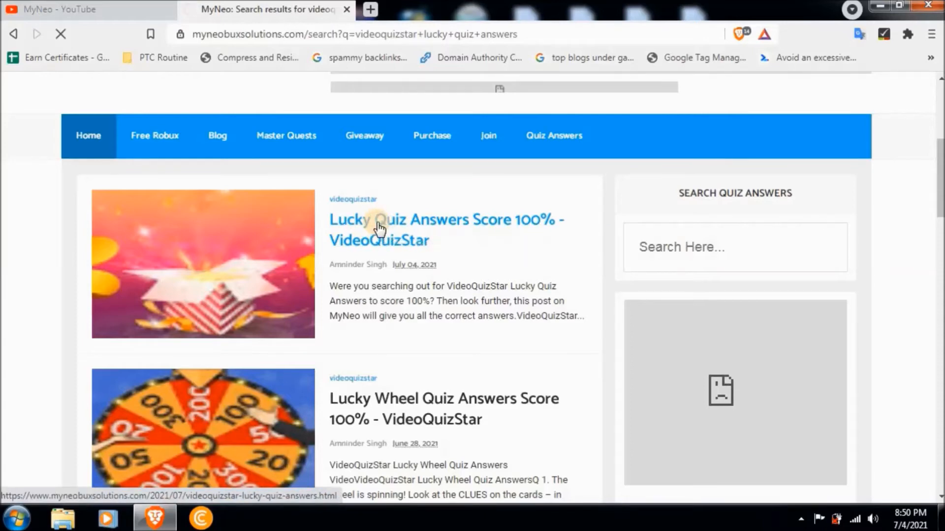
pyautogui.click(379, 229)
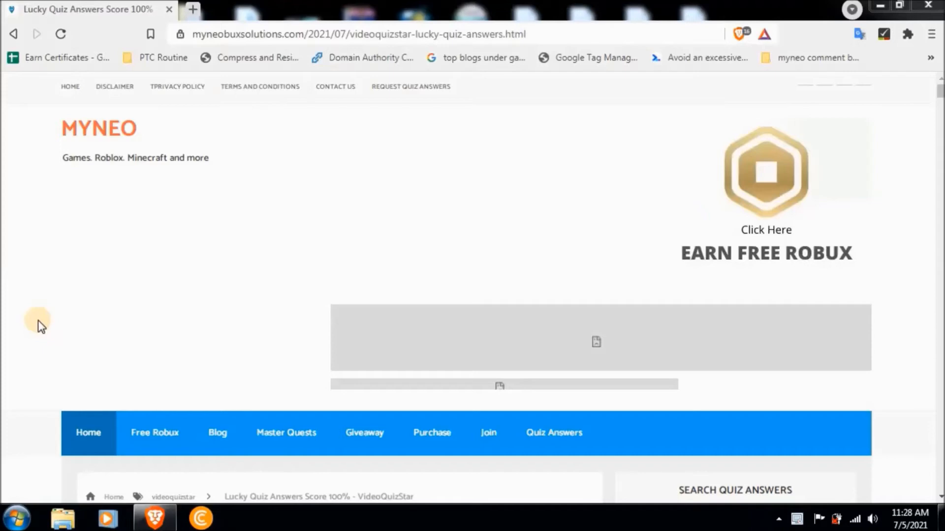
# Move down from the post's header to the first questions, backing up briefly to recheck the start.
pyautogui.scroll(-3)
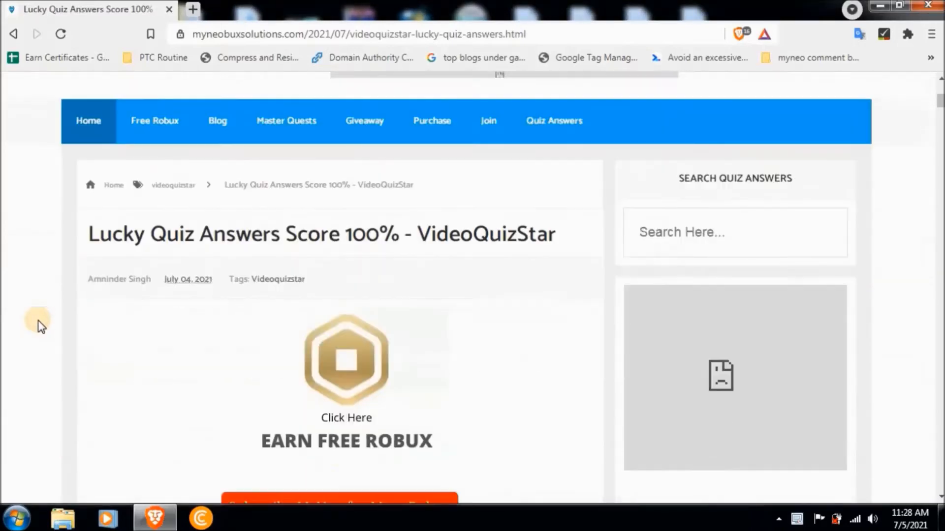
pyautogui.scroll(-3)
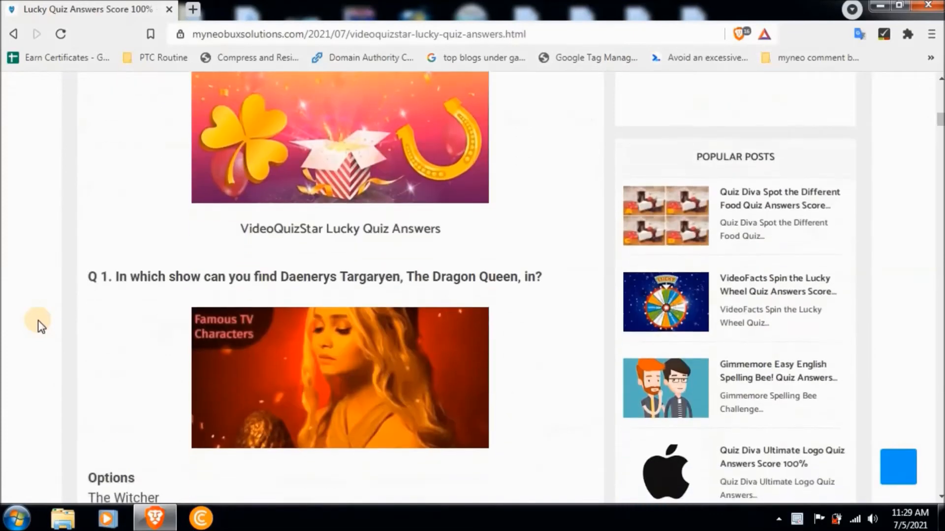
pyautogui.scroll(-3)
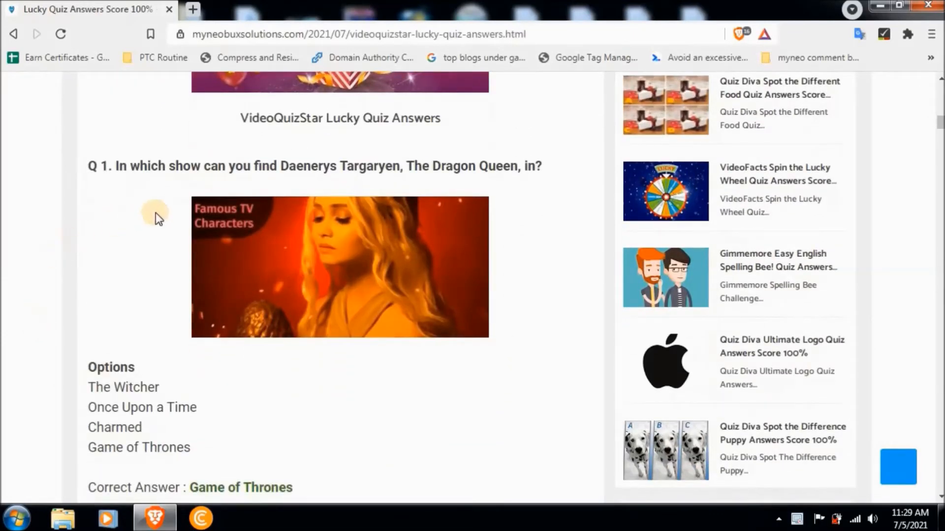
pyautogui.moveTo(397, 182)
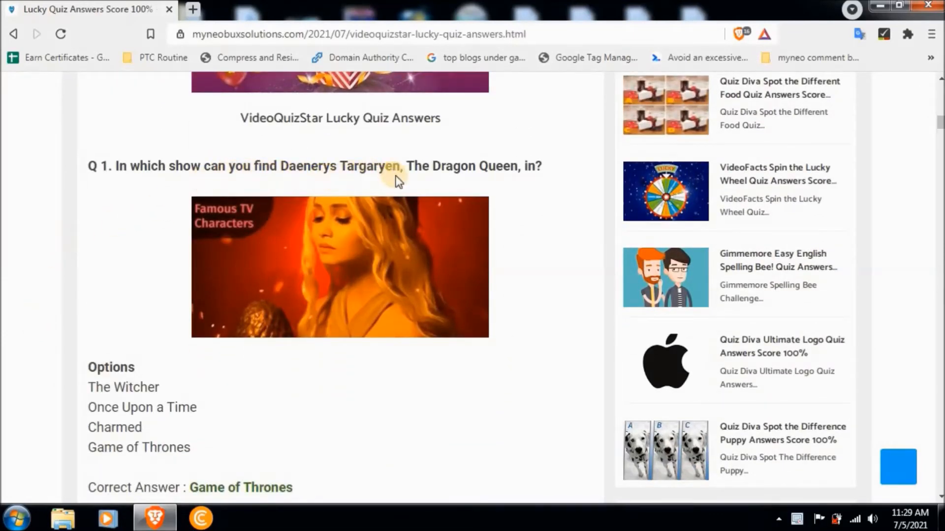
pyautogui.moveTo(437, 302)
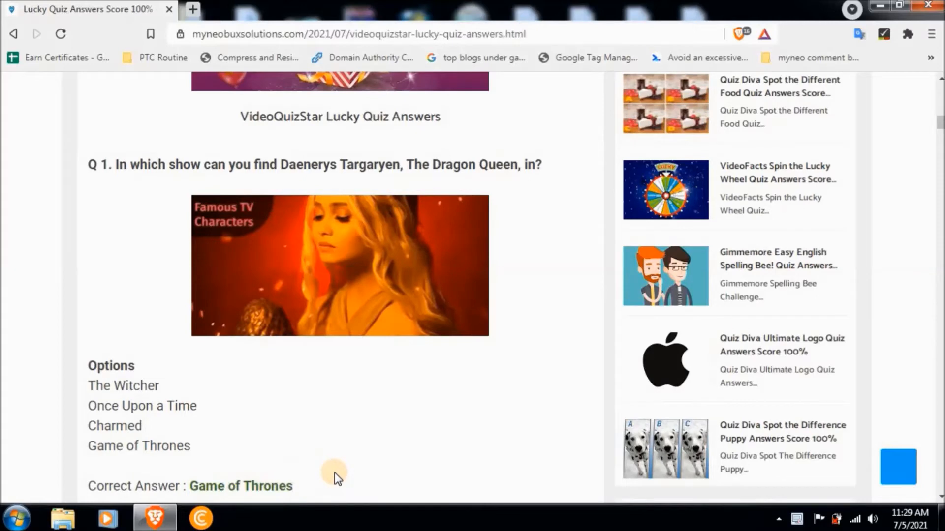
pyautogui.scroll(-3)
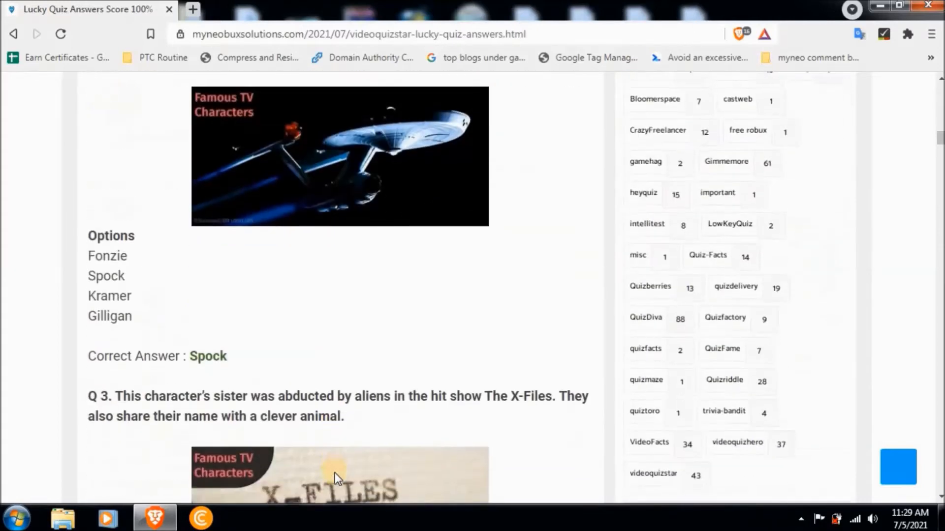
pyautogui.scroll(3)
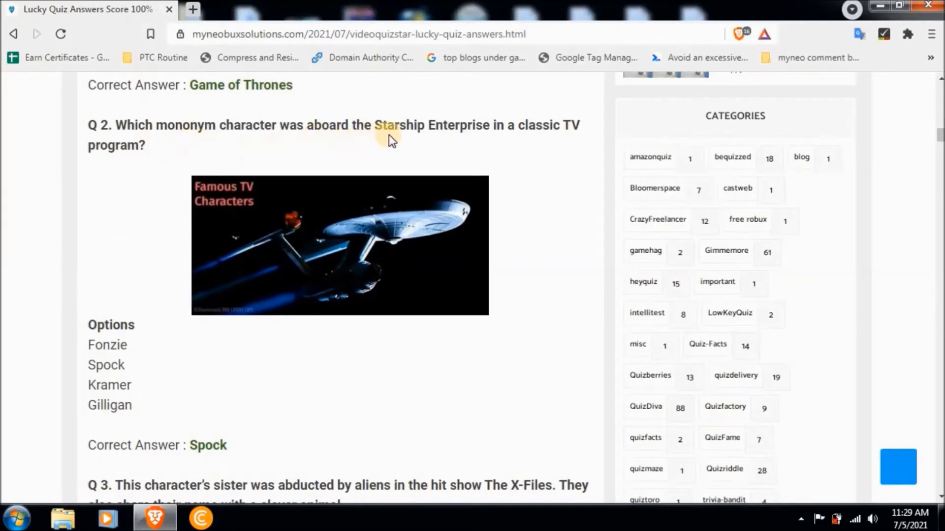
pyautogui.scroll(3)
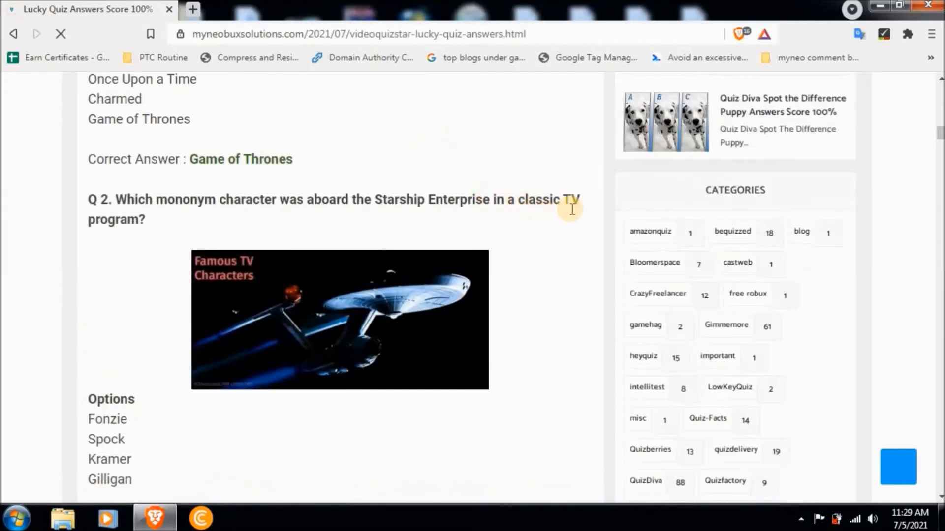
pyautogui.scroll(-3)
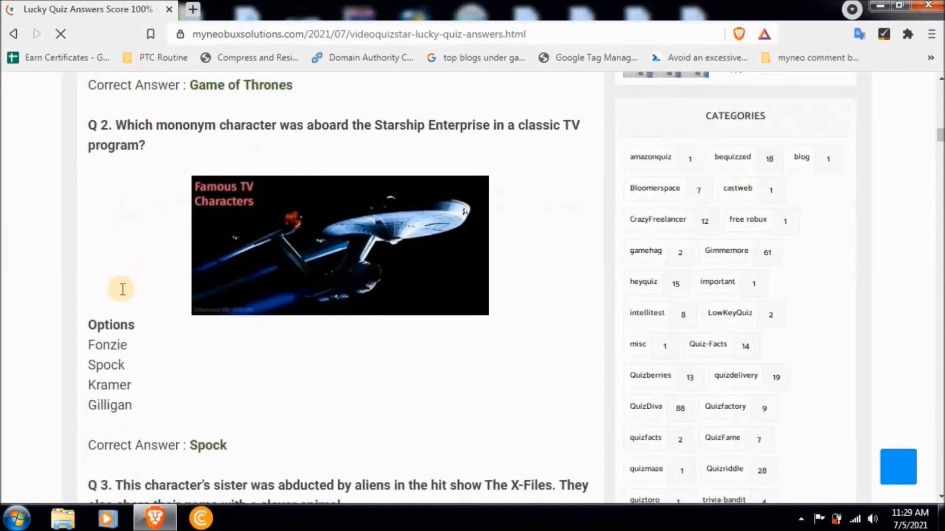
# Continue down through Q1–Q4 and their answers until Q5 on Homer Simpson's middle initial appears.
pyautogui.scroll(-3)
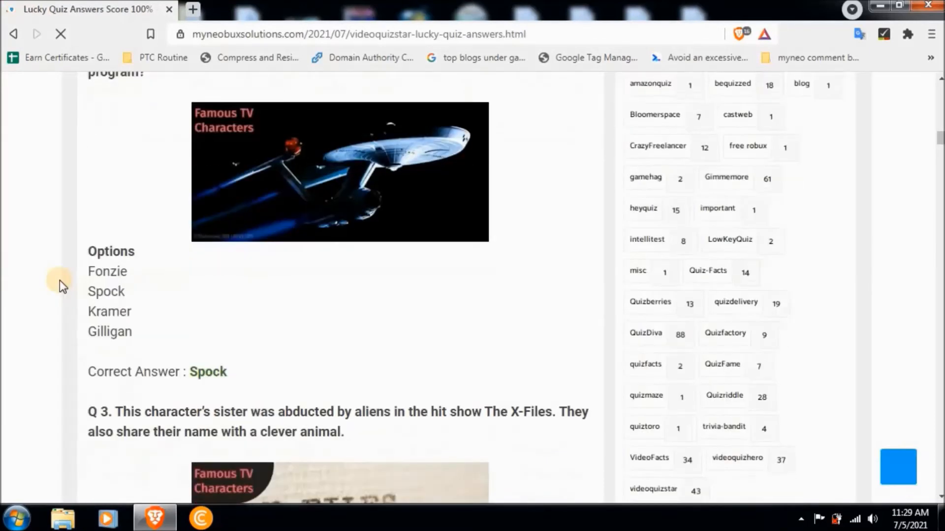
pyautogui.scroll(-3)
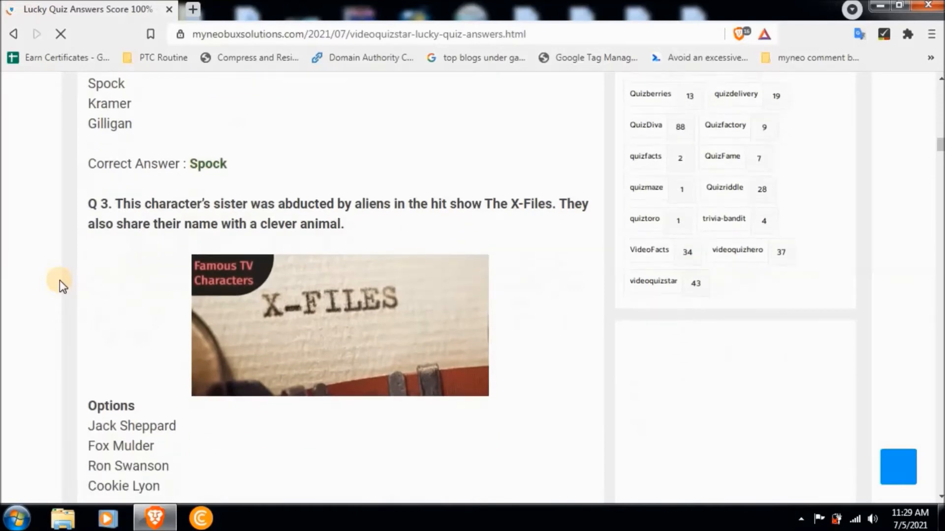
pyautogui.scroll(-3)
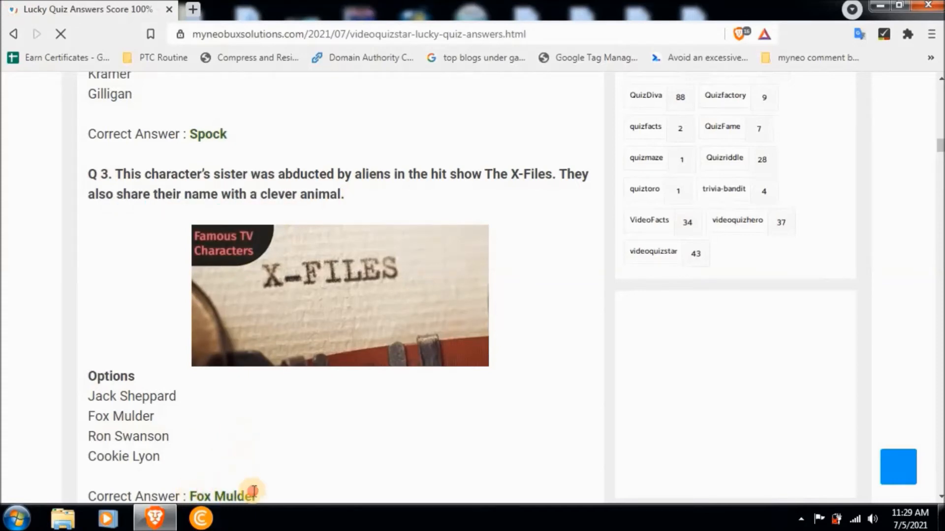
pyautogui.scroll(-3)
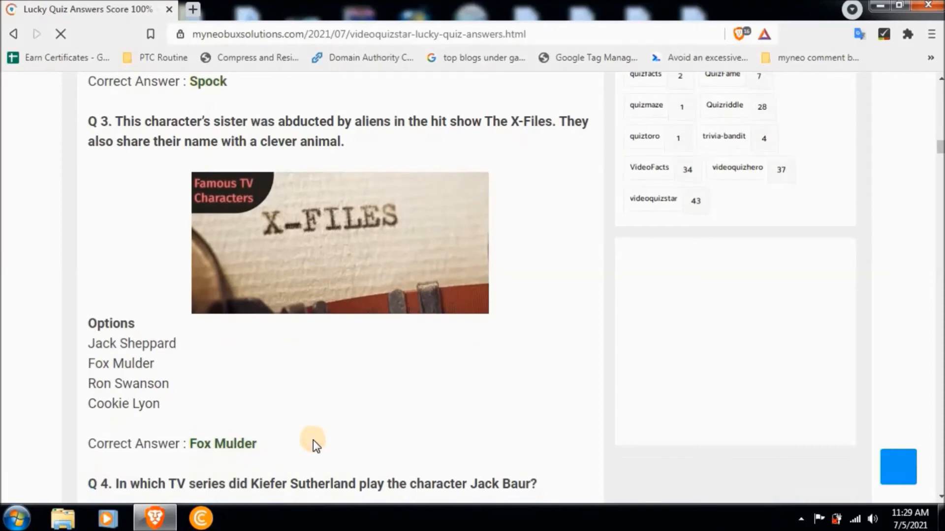
pyautogui.scroll(-3)
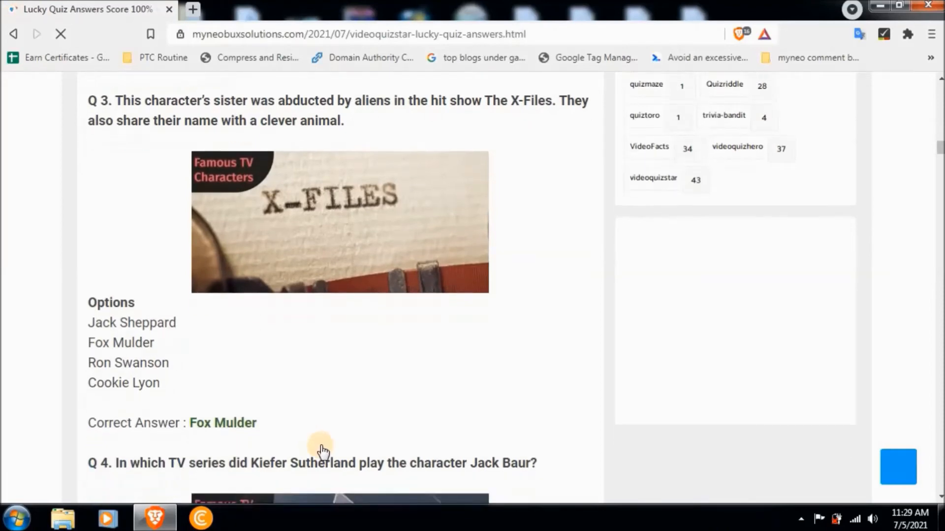
pyautogui.scroll(-3)
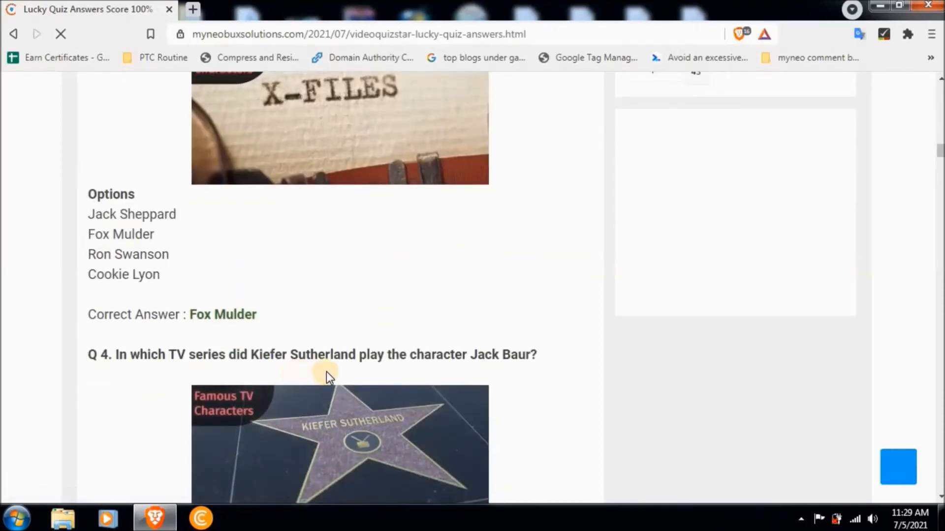
pyautogui.scroll(-3)
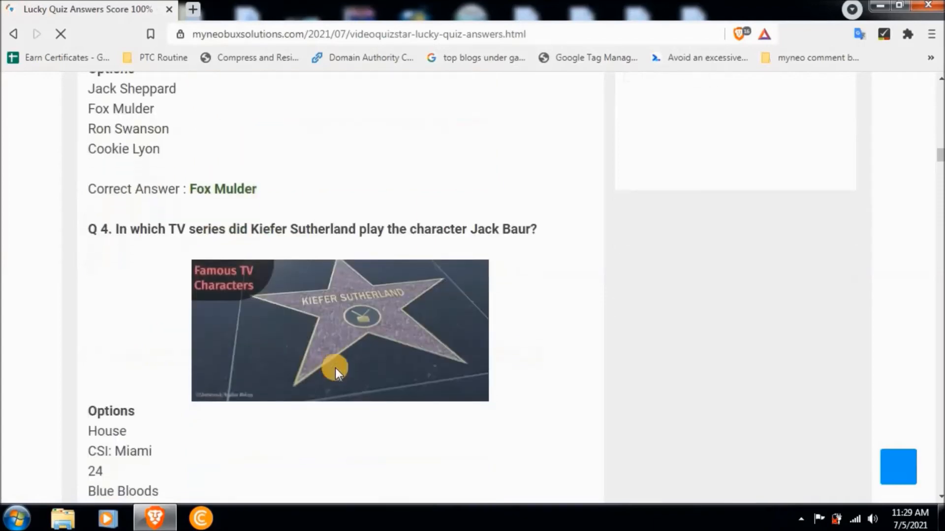
pyautogui.scroll(-3)
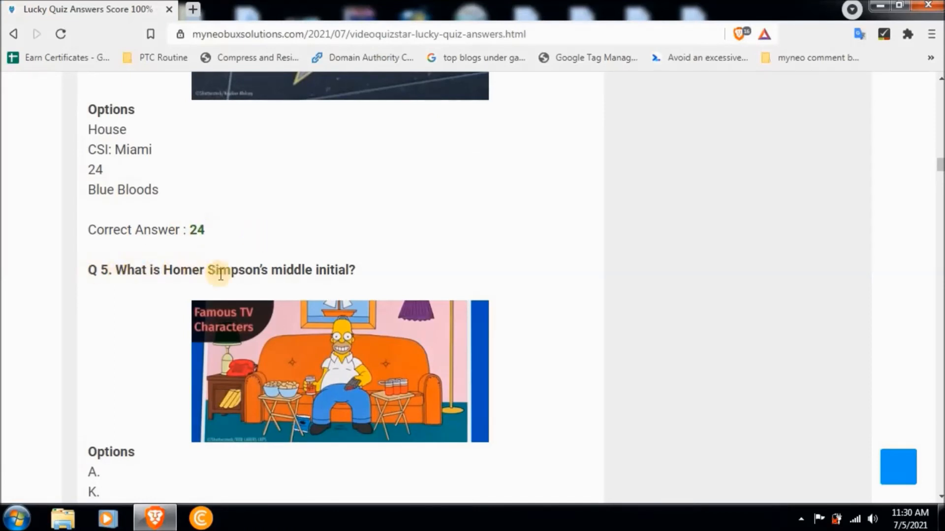
# Scroll past Q5 (J.) to Q6's answer Don Draper, with Q7 on Arizona's capital appearing.
pyautogui.scroll(-3)
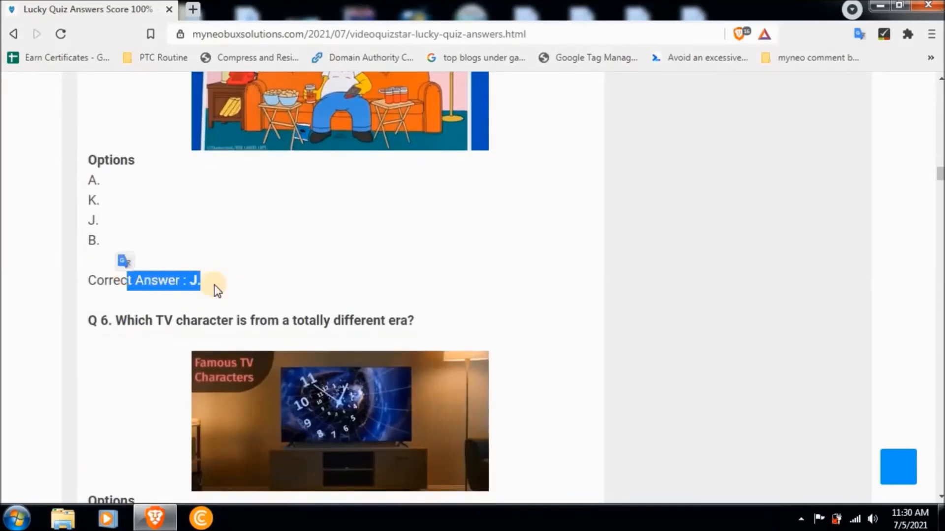
pyautogui.scroll(-3)
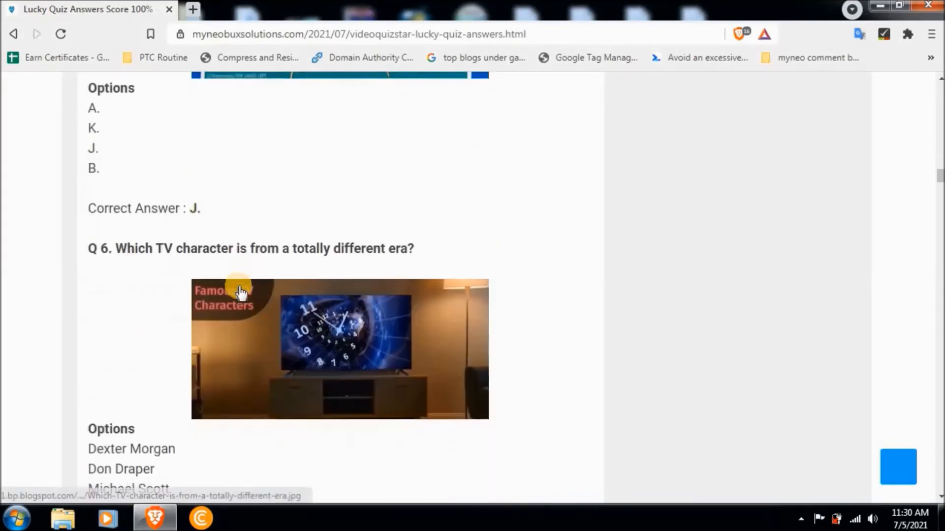
pyautogui.scroll(-3)
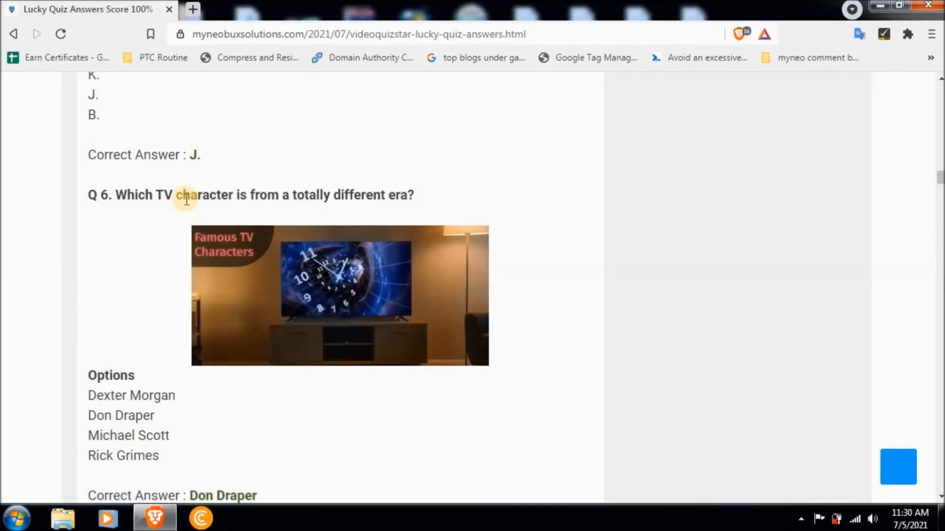
pyautogui.moveTo(238, 363)
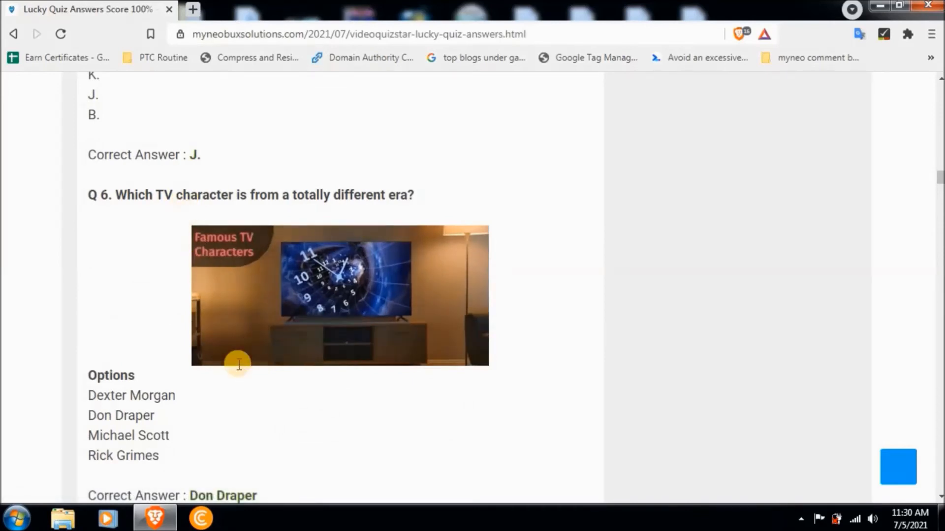
pyautogui.scroll(-3)
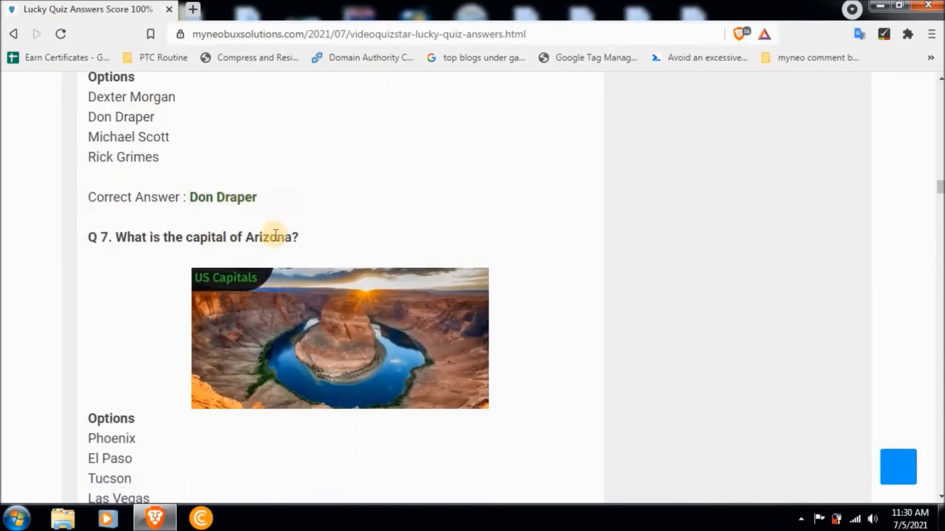
pyautogui.moveTo(220, 242)
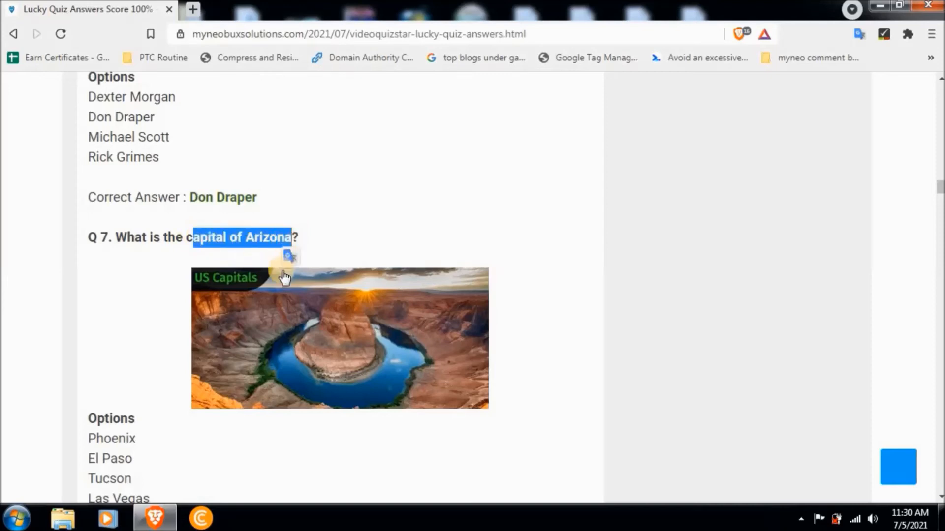
# Reach Q7's answer Phoenix and clear the marked answer text.
pyautogui.scroll(-3)
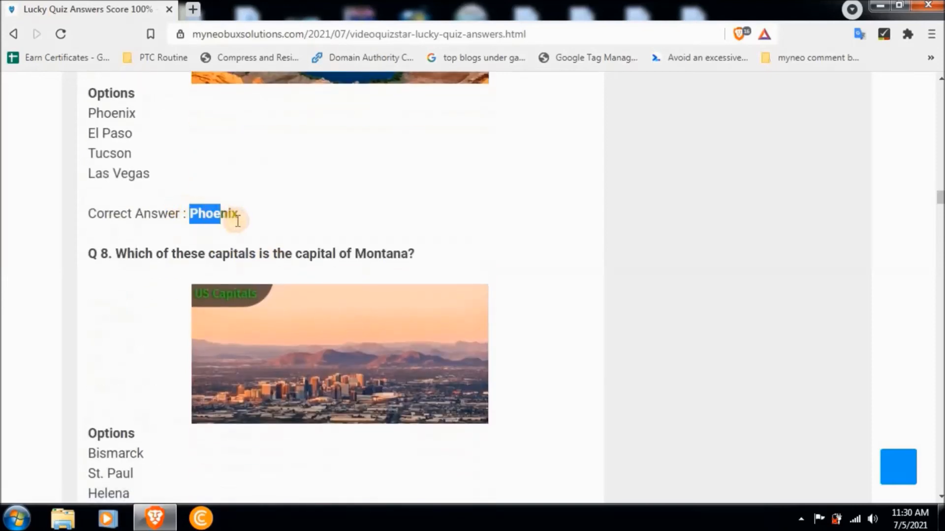
pyautogui.click(175, 246)
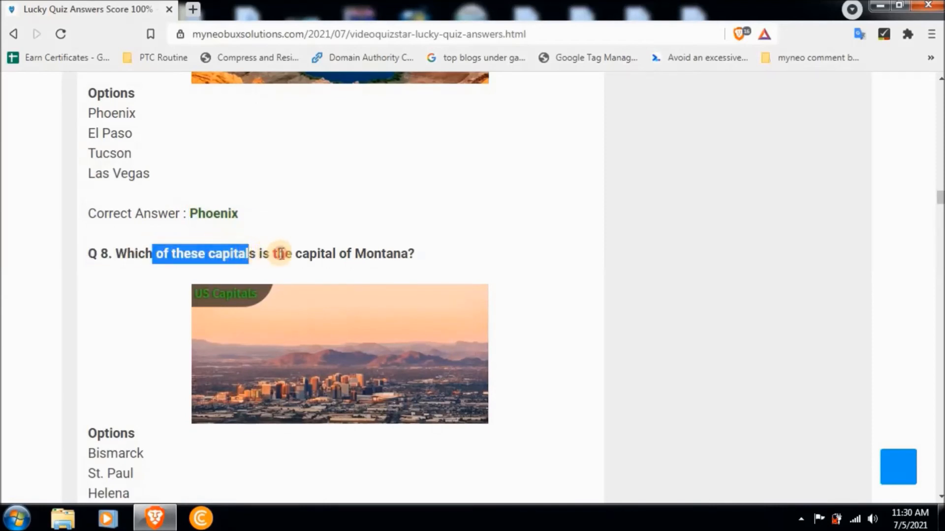
pyautogui.scroll(-3)
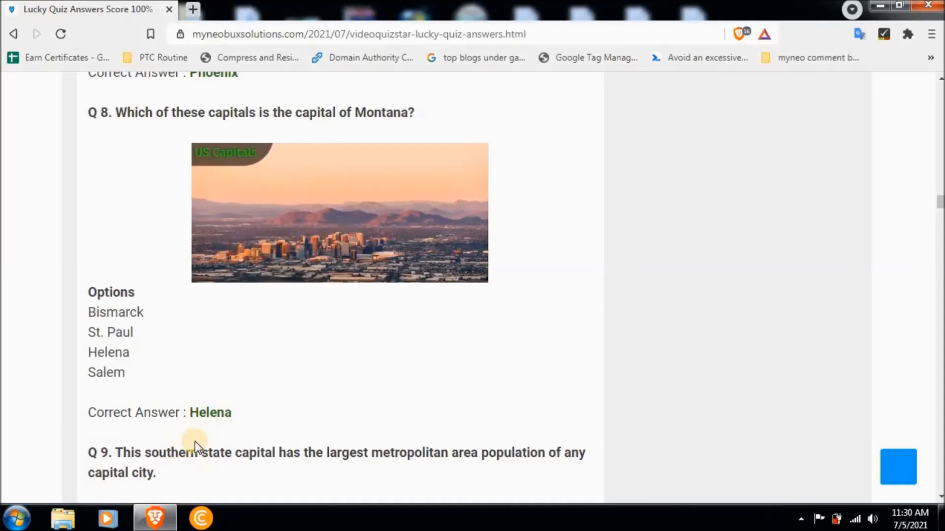
pyautogui.moveTo(196, 454)
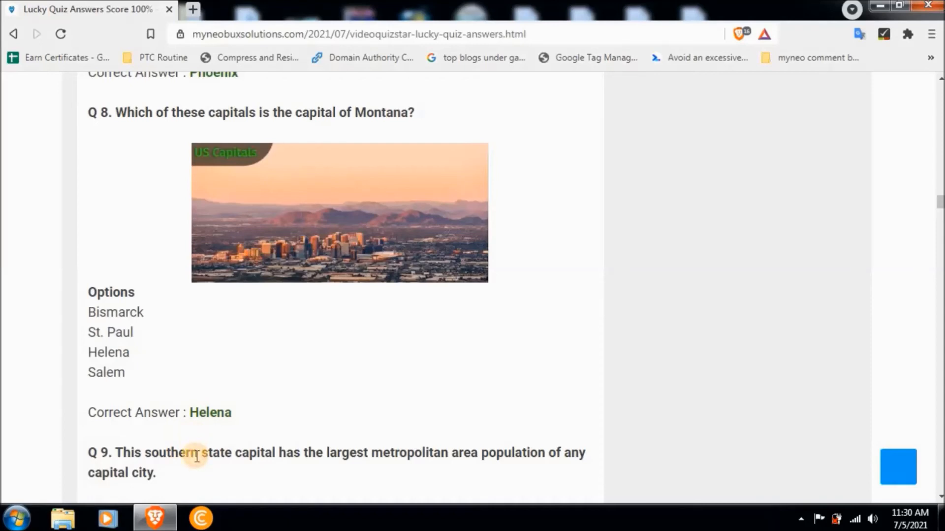
# Continue through Q8–Q10's answers Helena, Atlanta and Denver until Q11 appears.
pyautogui.scroll(-3)
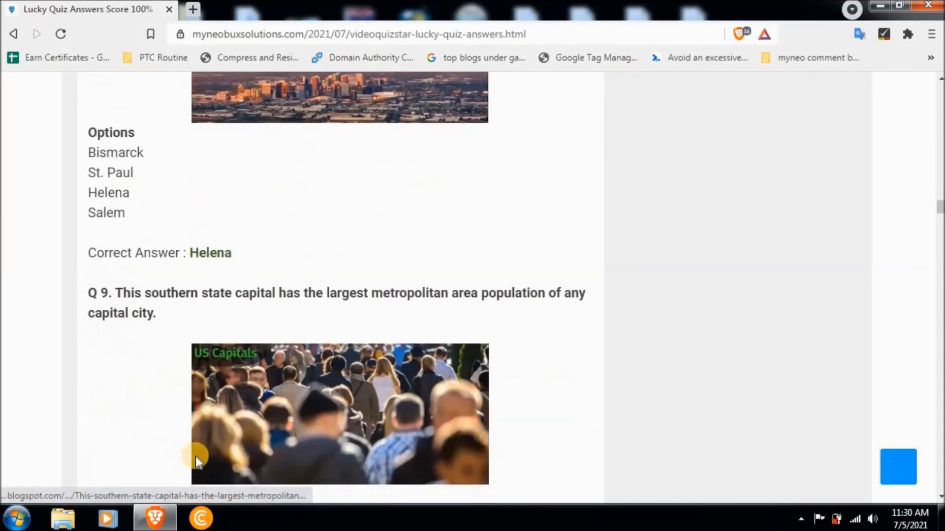
pyautogui.scroll(-3)
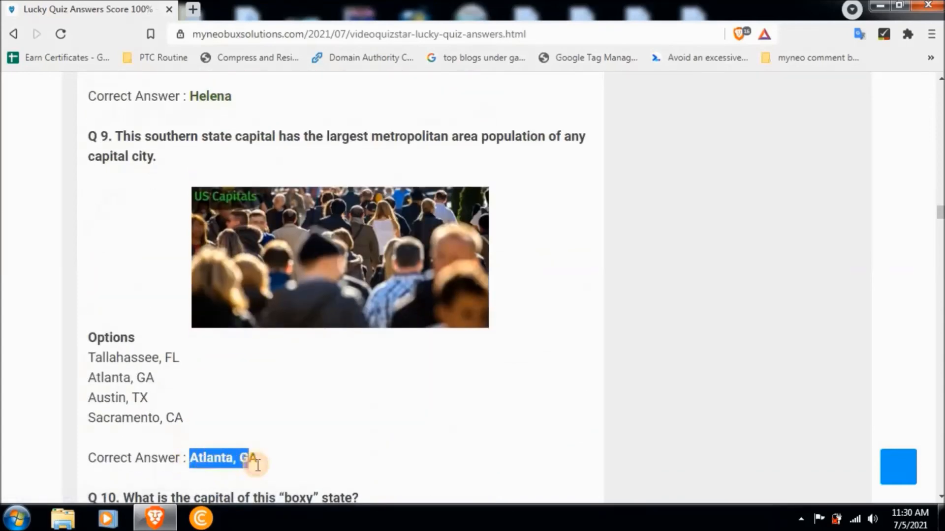
pyautogui.scroll(-3)
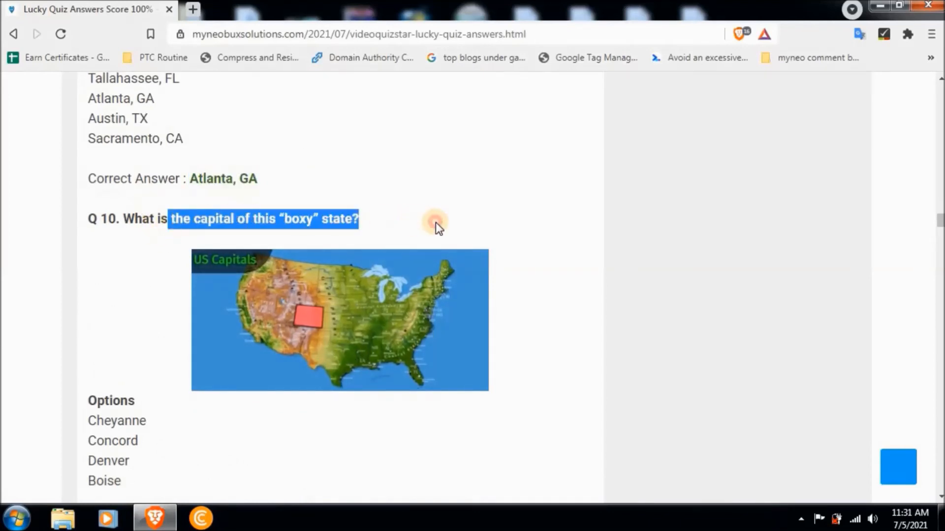
pyautogui.scroll(-3)
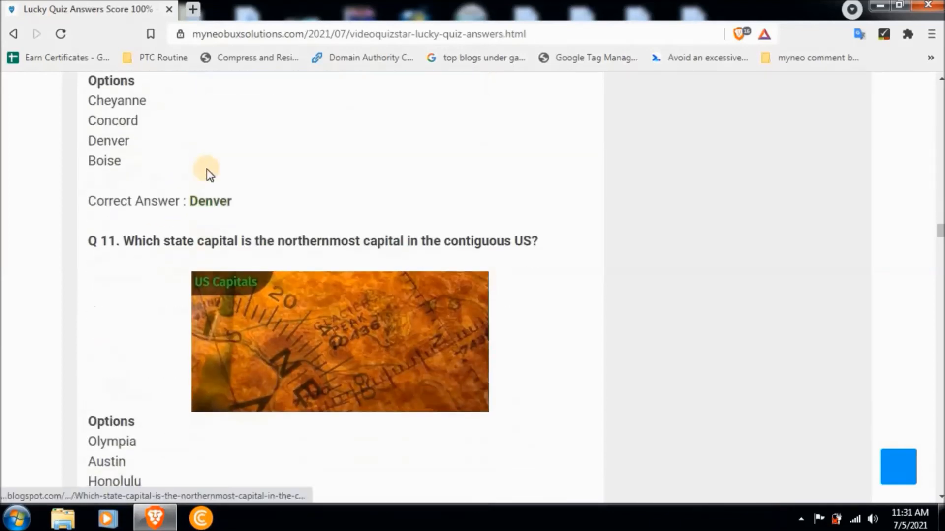
# Mark words in Q11, then run down past Q30 to the Subscribe MyNeo for More Robux button and share bar.
pyautogui.doubleClick(210, 200)
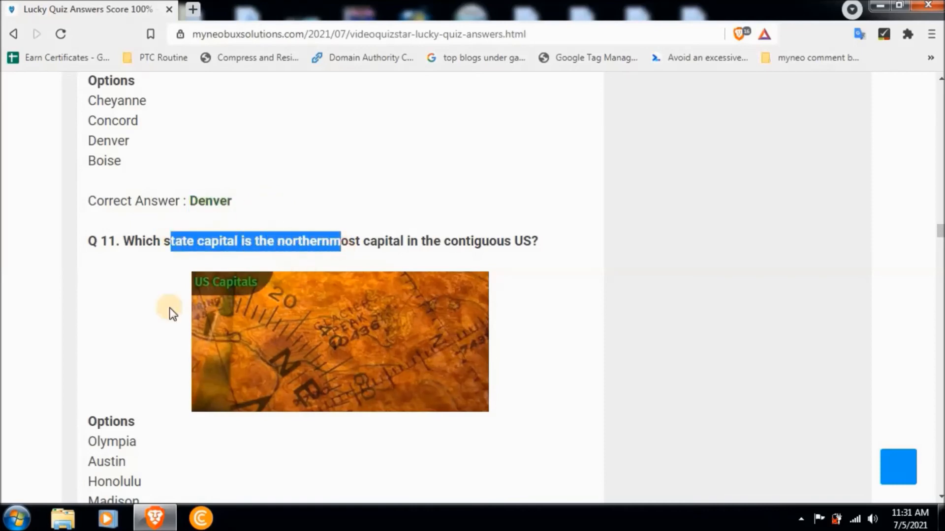
pyautogui.scroll(-3)
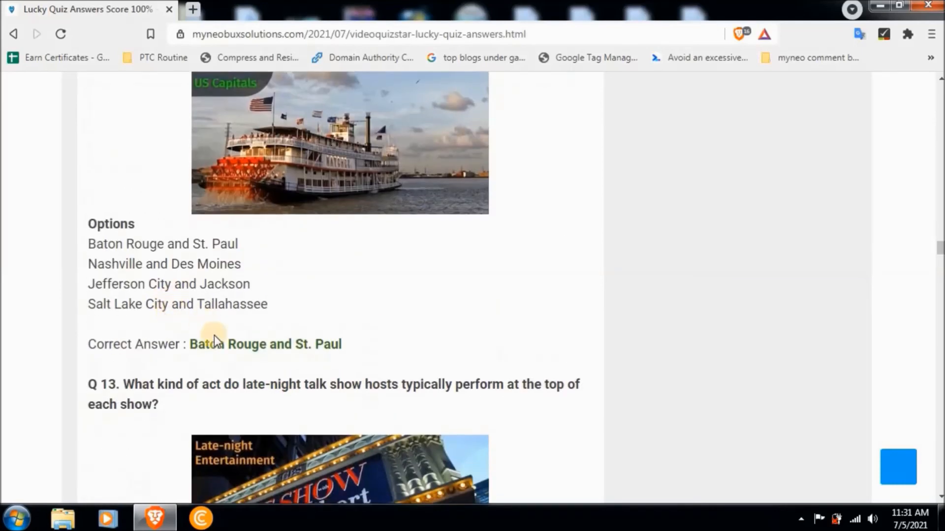
pyautogui.scroll(-3)
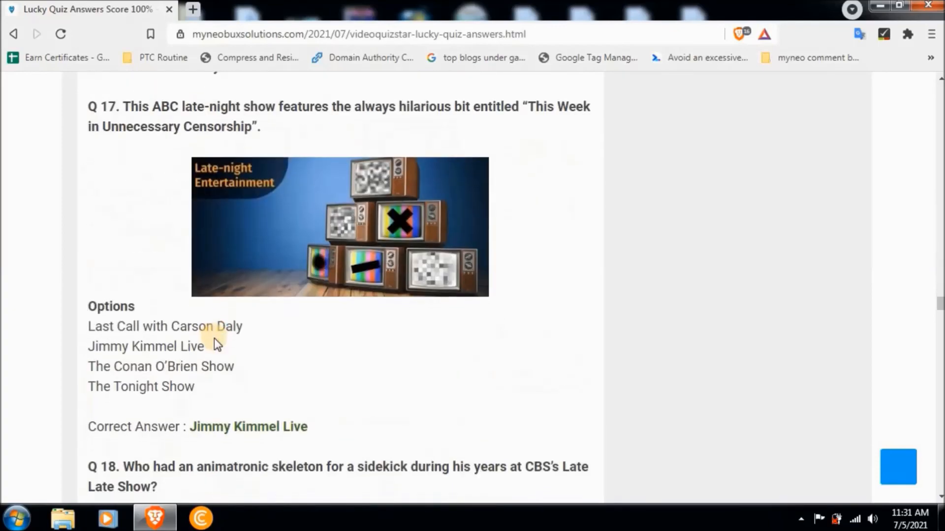
pyautogui.scroll(-3)
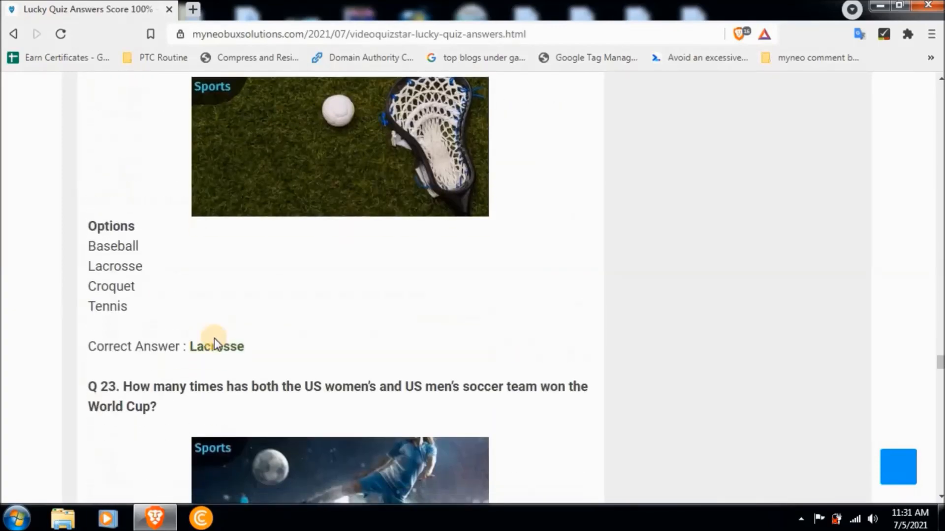
pyautogui.scroll(-3)
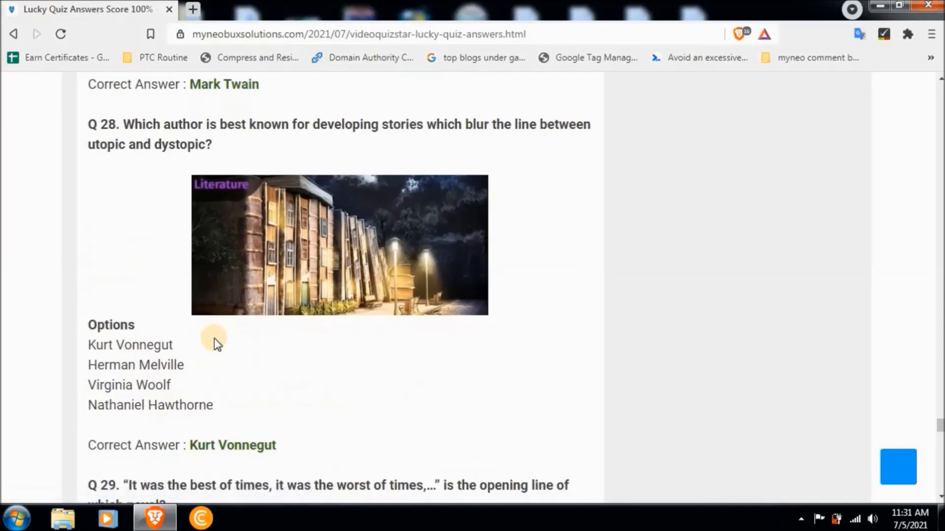
pyautogui.scroll(-3)
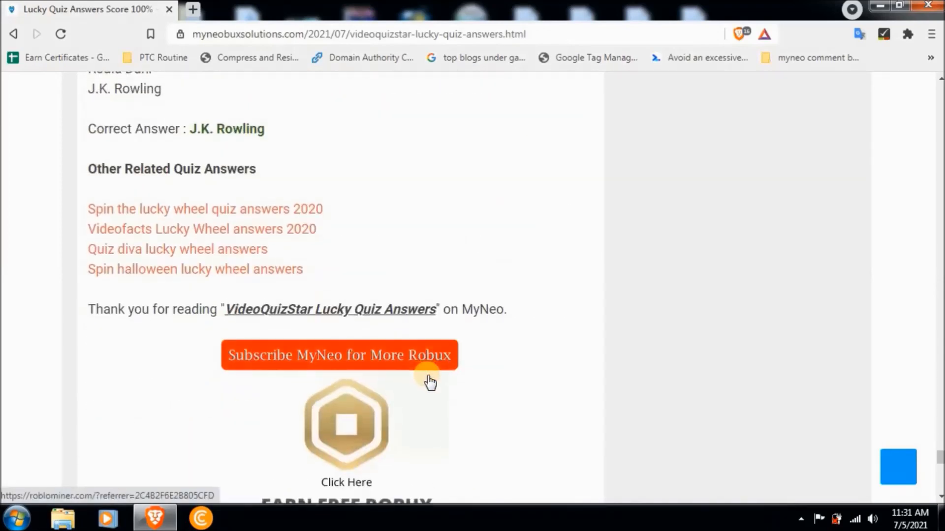
pyautogui.scroll(-3)
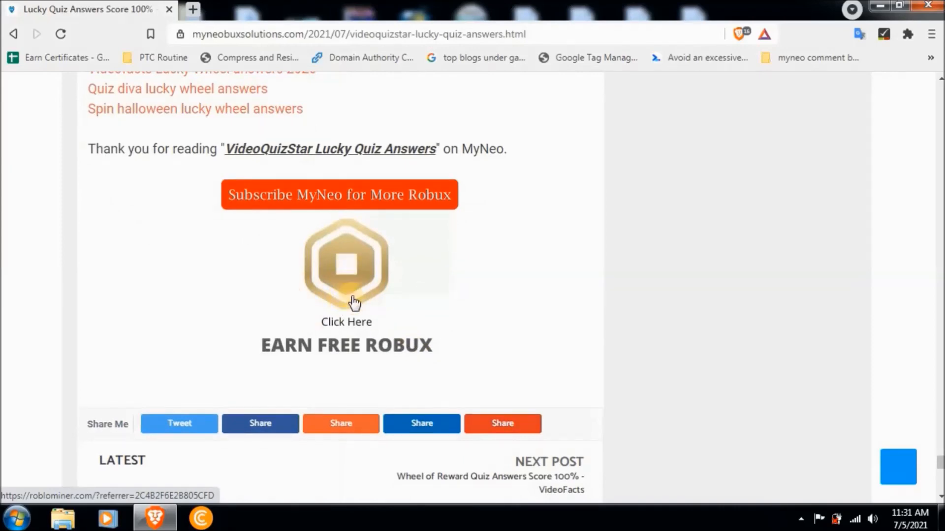
pyautogui.moveTo(337, 271)
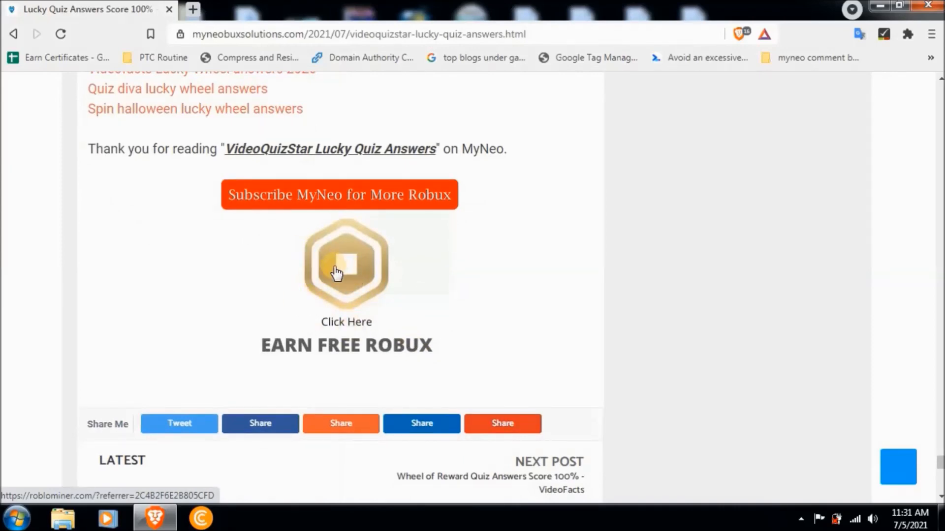